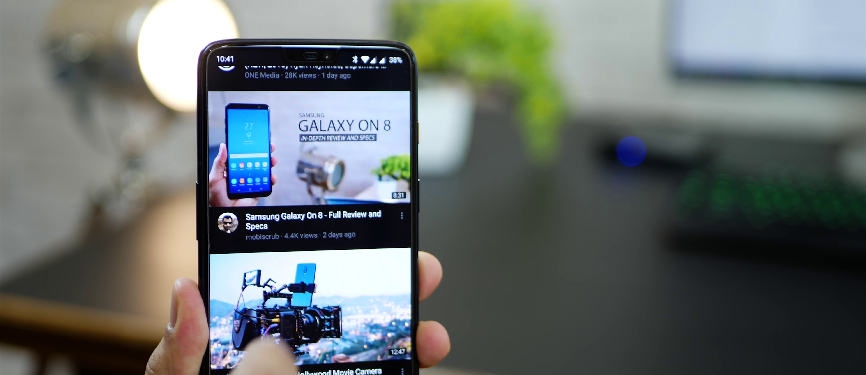
Play the Samsung Galaxy On 8 review video from the dark-themed home feed.
click(307, 152)
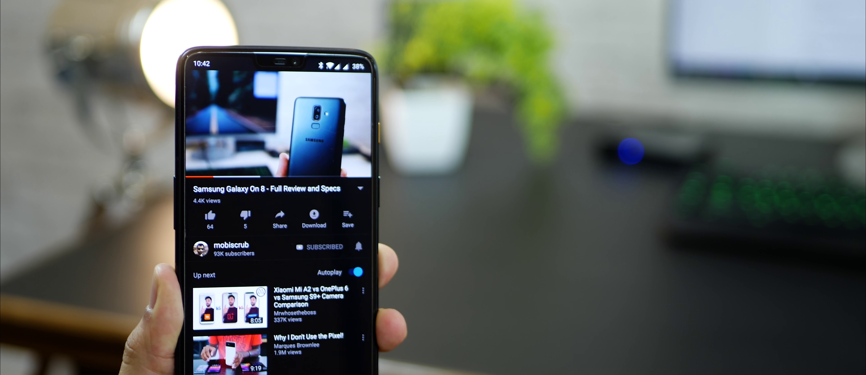
scroll(down, 3)
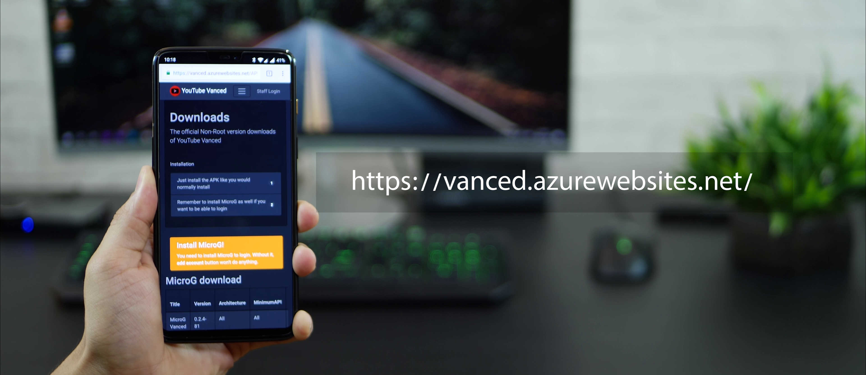
Scroll the Vanced downloads site down to the Non-Root downloads table.
scroll(down, 3)
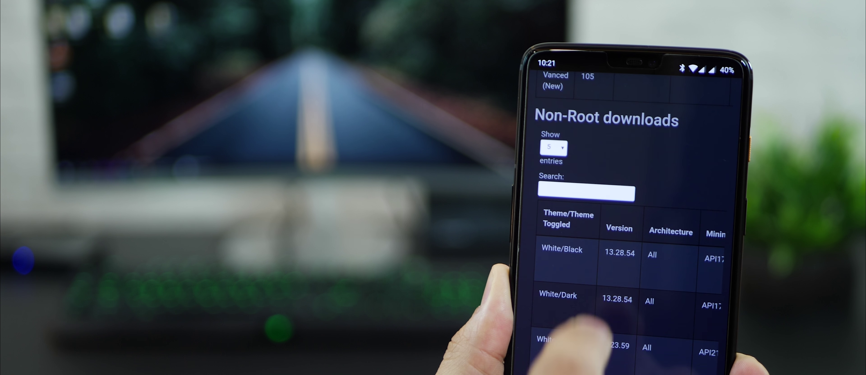
scroll(down, 3)
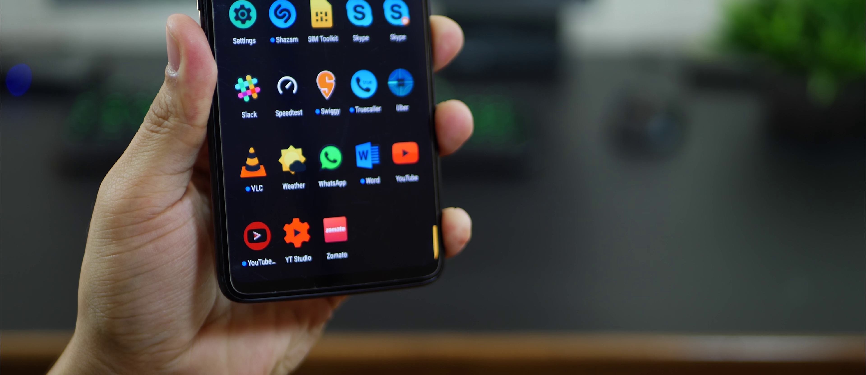
Launch YouTube Vanced from the app drawer and dismiss the Vanced Team credits notice.
click(258, 238)
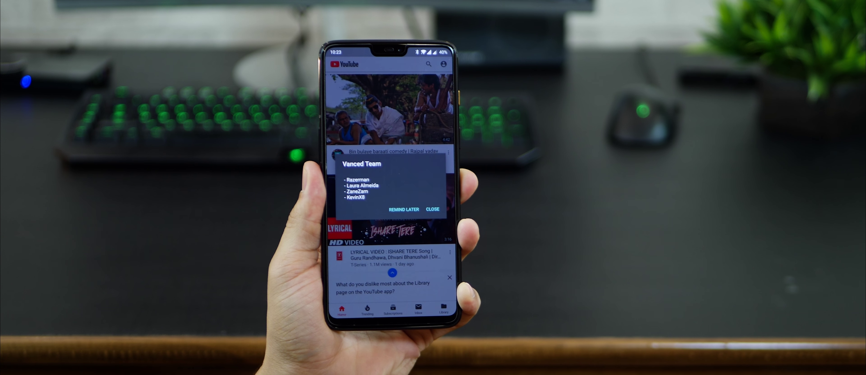
click(433, 209)
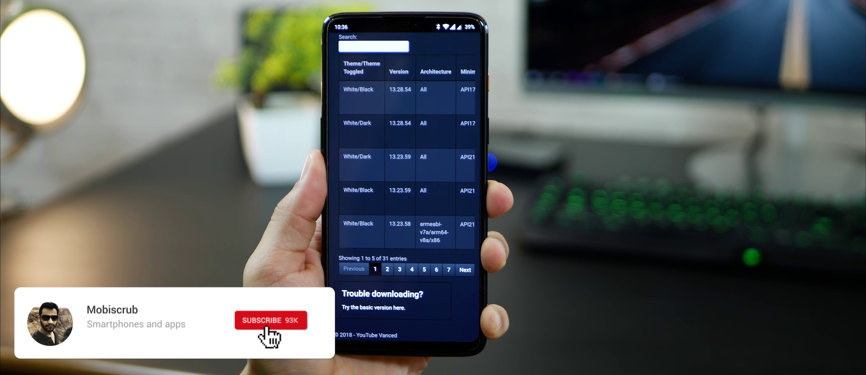
Return to the YouTube Vanced home feed in the dark theme.
click(269, 330)
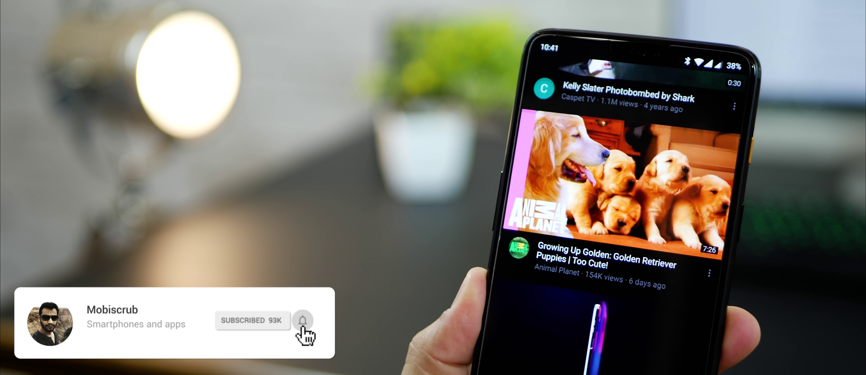